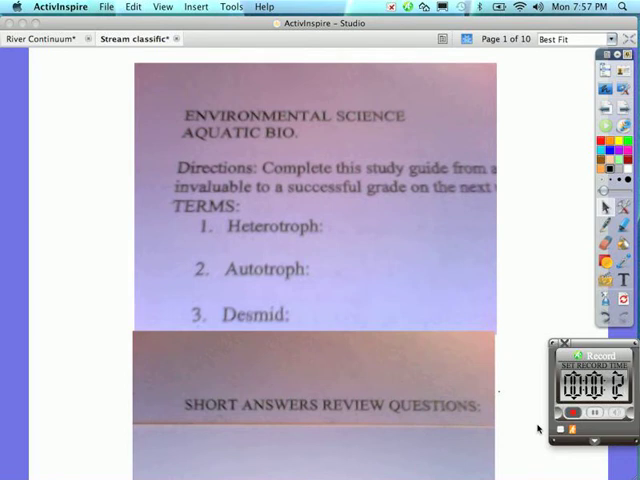
{"action": "mouse_move", "coordinate": [460, 285]}
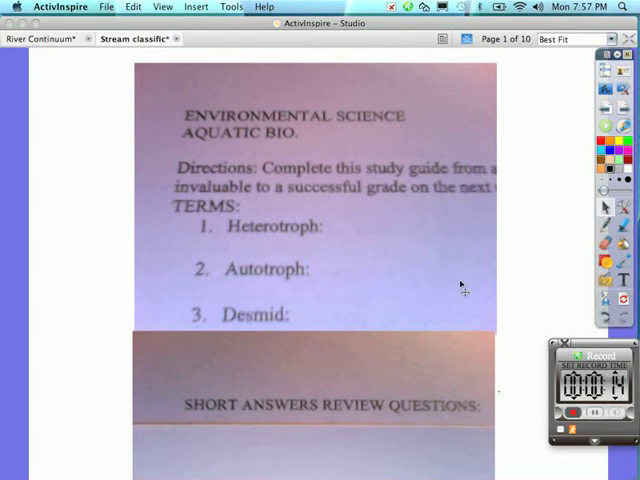
{"action": "mouse_move", "coordinate": [247, 237]}
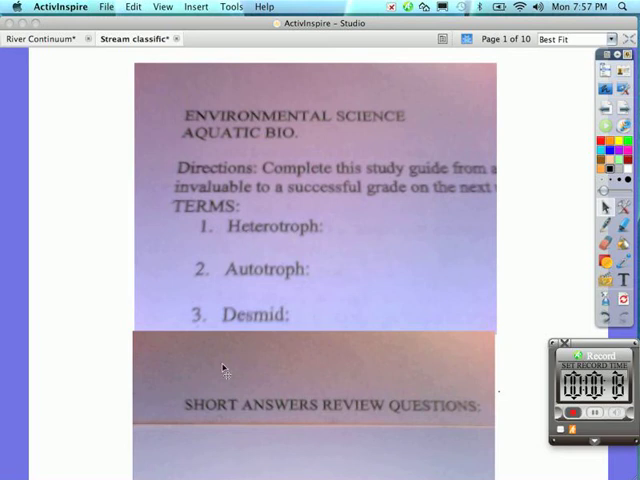
{"action": "mouse_move", "coordinate": [313, 420]}
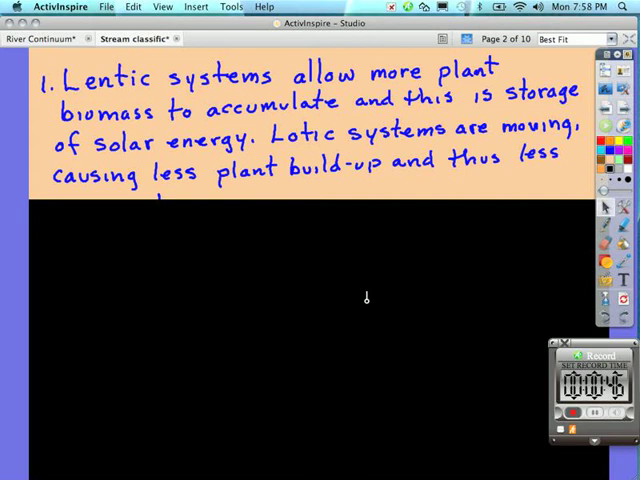
{"action": "mouse_move", "coordinate": [358, 268]}
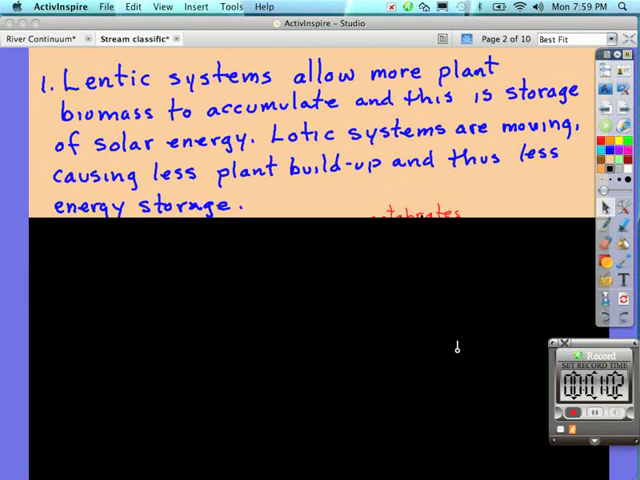
{"action": "mouse_move", "coordinate": [303, 248]}
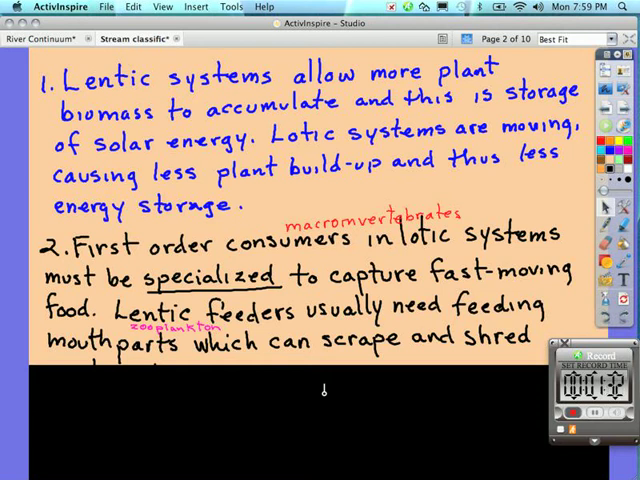
Step: Reveal the page 2 handwritten answers on lentic and lotic systems and first order consumers
{"action": "type", "text": "material."}
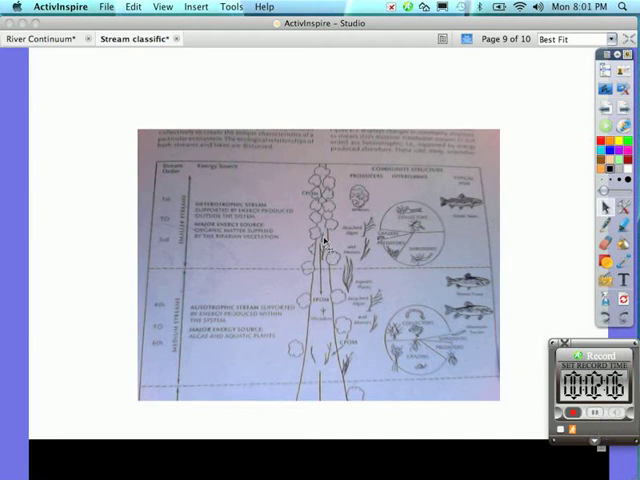
{"action": "mouse_move", "coordinate": [307, 217]}
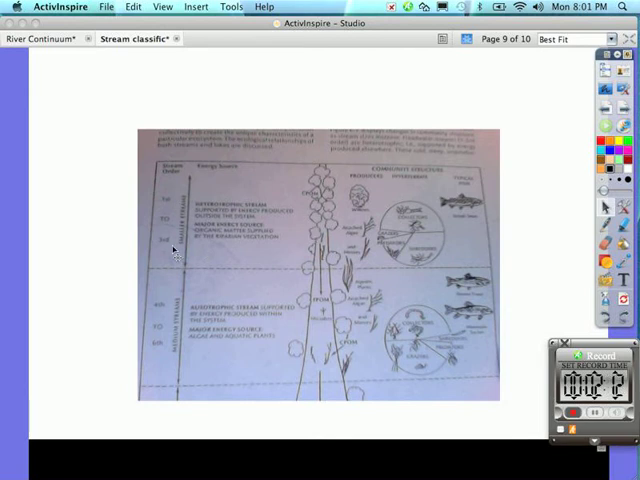
{"action": "mouse_move", "coordinate": [178, 256]}
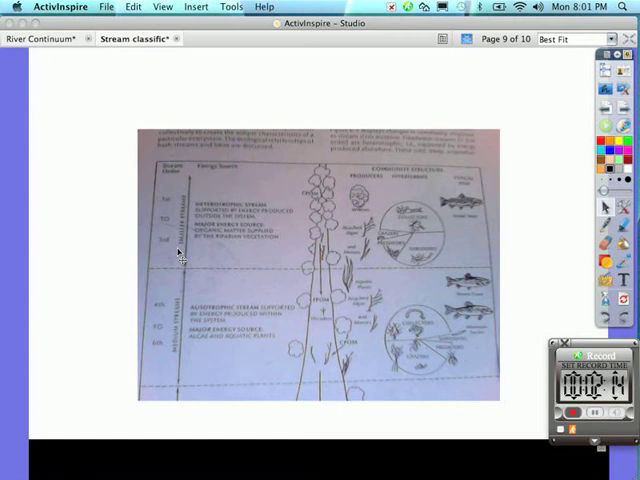
{"action": "mouse_move", "coordinate": [293, 243]}
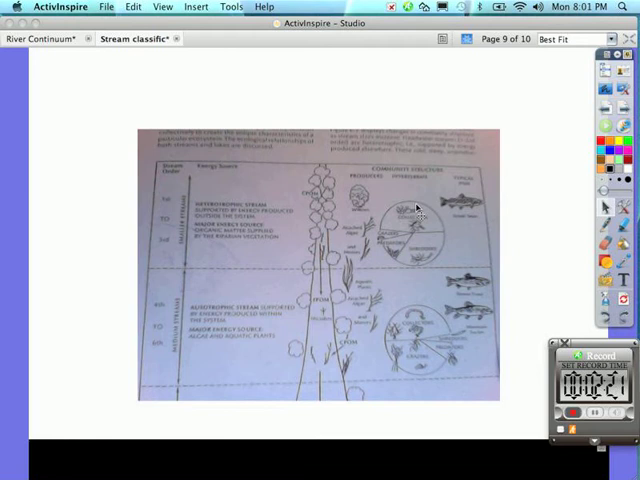
{"action": "mouse_move", "coordinate": [434, 227]}
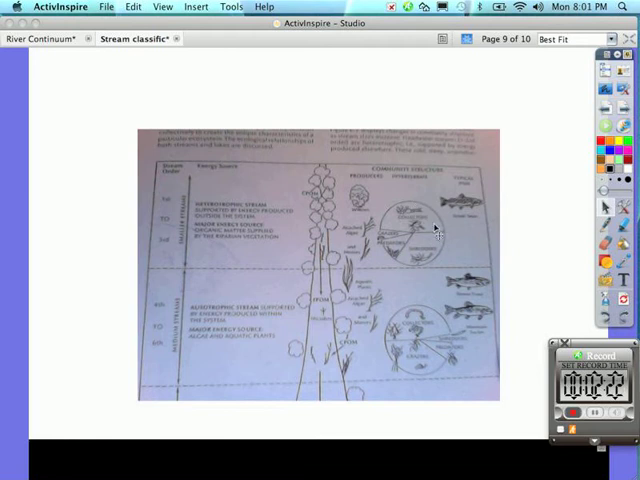
{"action": "mouse_move", "coordinate": [390, 232]}
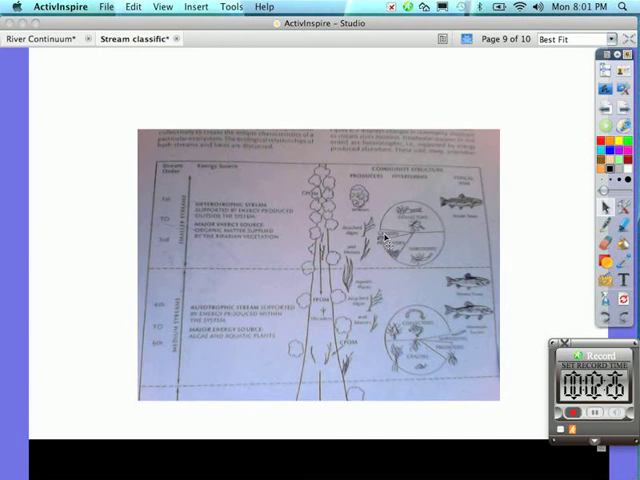
{"action": "mouse_move", "coordinate": [403, 254]}
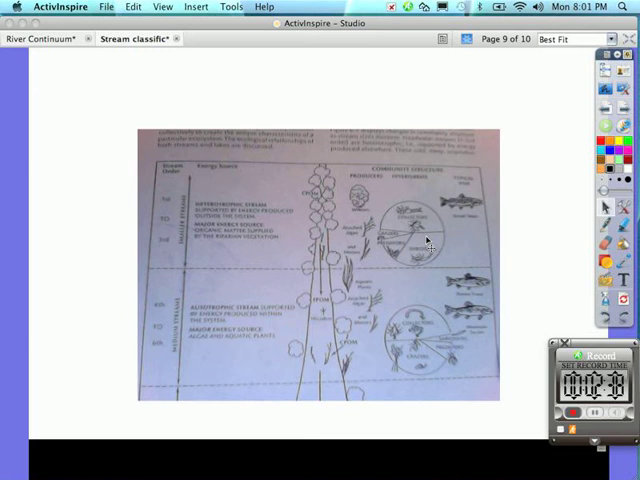
{"action": "mouse_move", "coordinate": [338, 210]}
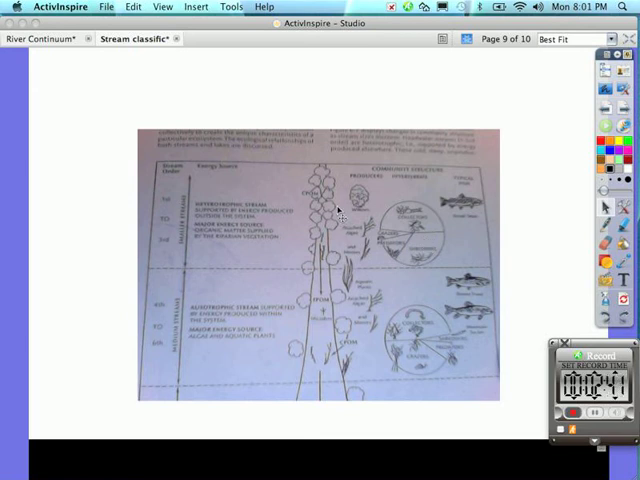
{"action": "mouse_move", "coordinate": [360, 215]}
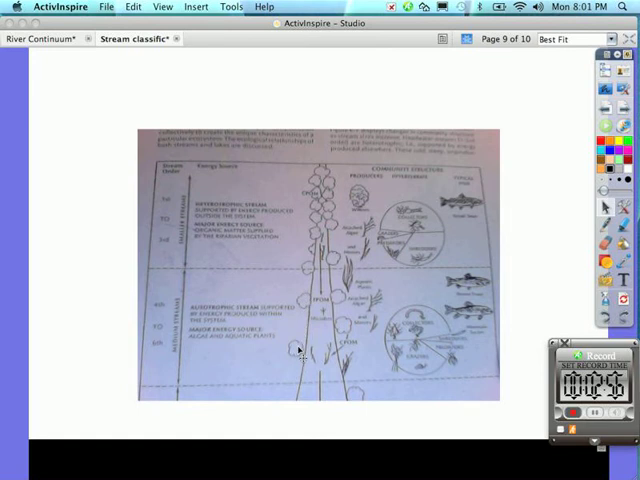
{"action": "mouse_move", "coordinate": [432, 335]}
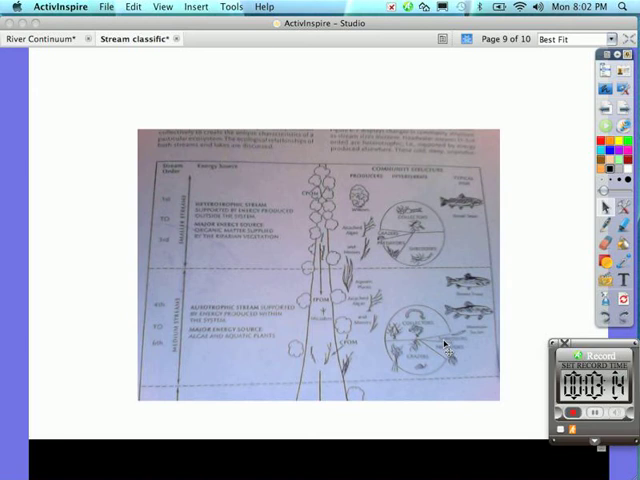
{"action": "mouse_move", "coordinate": [454, 368]}
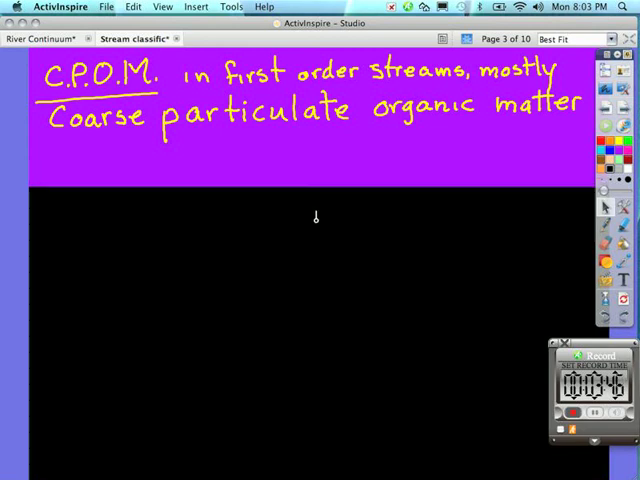
Step: Reveal the answer contrasting C.P.O.M. with F.P.O.M. in large order streams
{"action": "type", "text": "F.P.O.M. usually large order streams contain Fine particulate organic matter"}
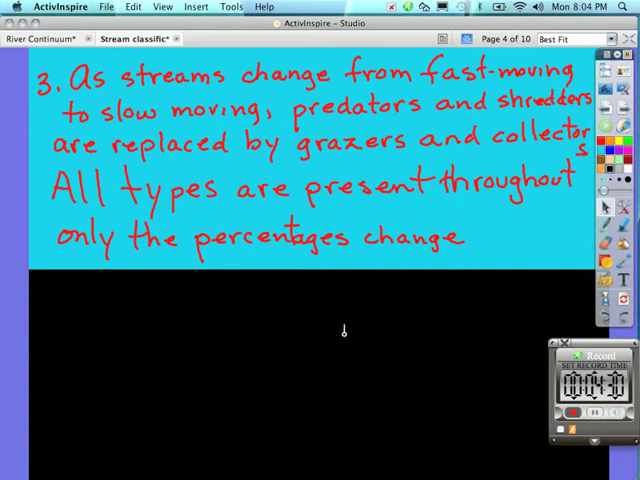
{"action": "mouse_move", "coordinate": [405, 337]}
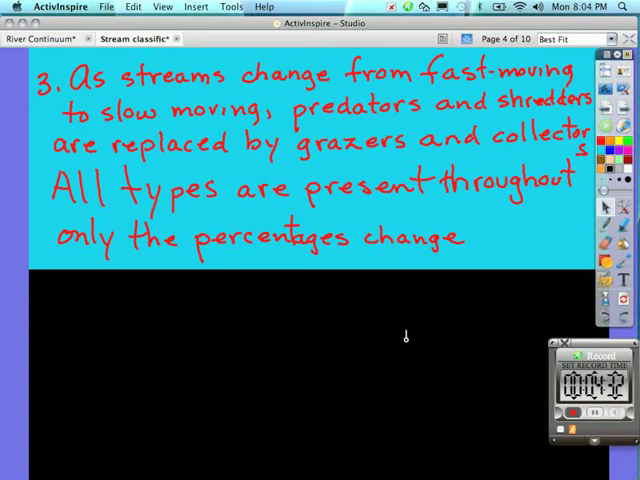
Step: Uncover answer 4: predators, shredders, grazers, collectors and piercers
{"action": "type", "text": "4. Predators, Shredders, Grazers, Collectors, Piercers."}
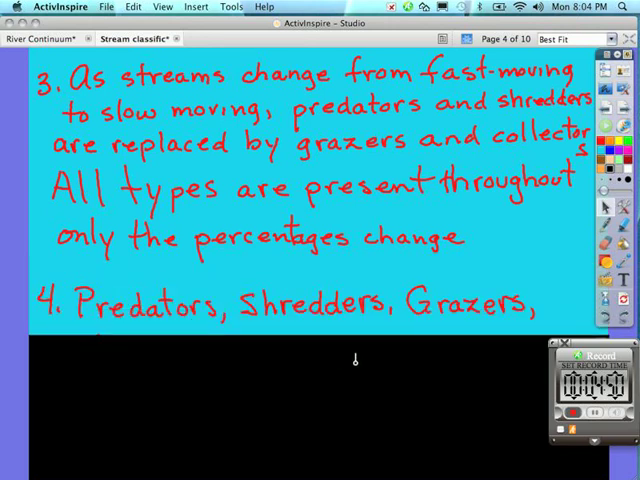
{"action": "type", "text": "Collectors, Piercers."}
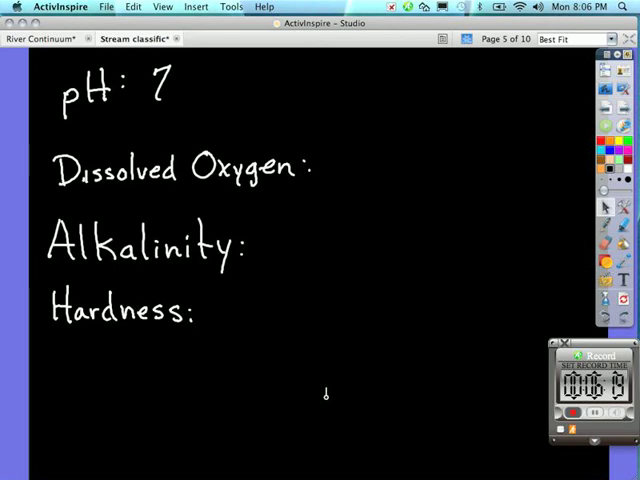
Step: Uncover the water-quality entries, including temperature 40°F-60°F
{"action": "type", "text": "Temperature: 40°F-60°F"}
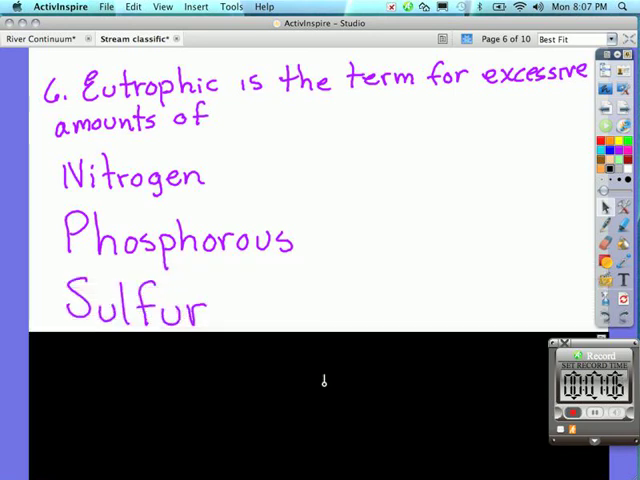
Step: Uncover the eutrophic answer listing nitrogen, phosphorous, sulfur and carbon
{"action": "type", "text": "Carbon"}
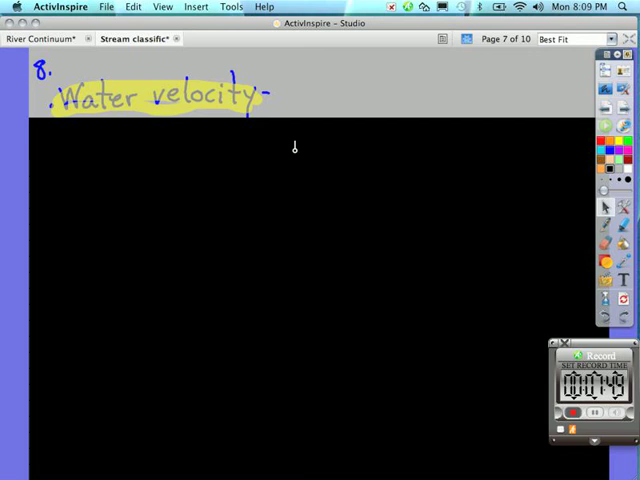
Step: Reveal answer 8's bullets on water volume and decreasing stream slope
{"action": "type", "text": "Water volume"}
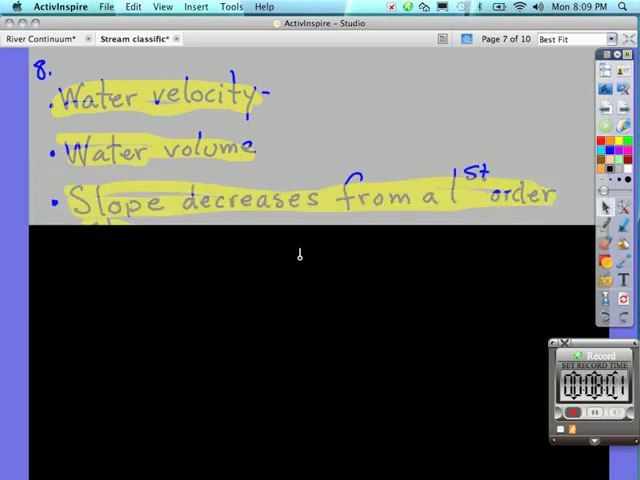
{"action": "type", "text": "stream"}
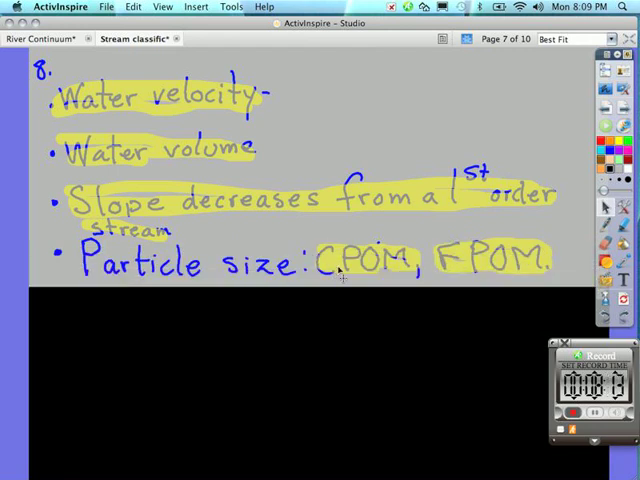
{"action": "mouse_move", "coordinate": [410, 275]}
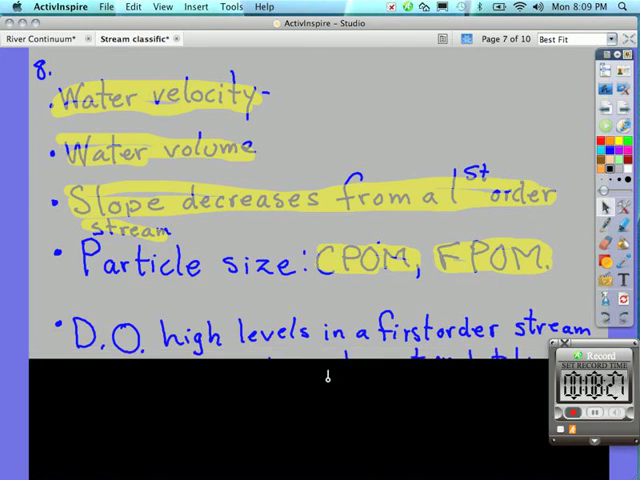
Step: Reveal the D.O. bullet: high from cold temp and mechanical aeration, but low downstream
{"action": "type", "text": "cold temp, mechanical aeration, but low"}
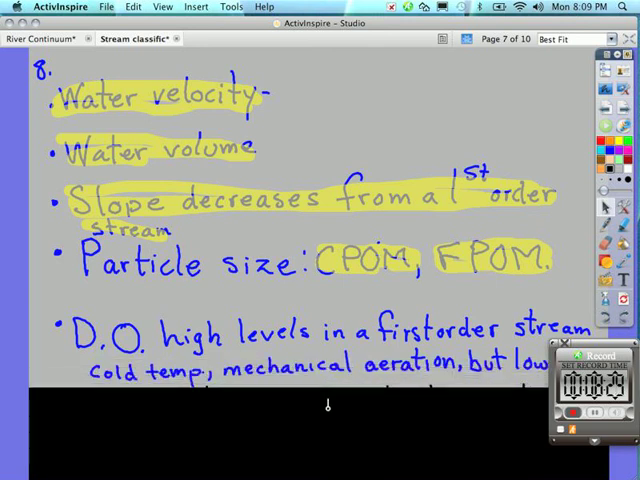
{"action": "mouse_move", "coordinate": [315, 379]}
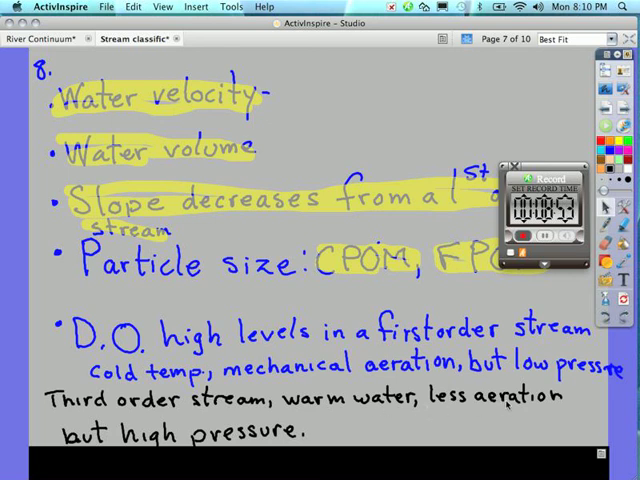
{"action": "mouse_move", "coordinate": [400, 432]}
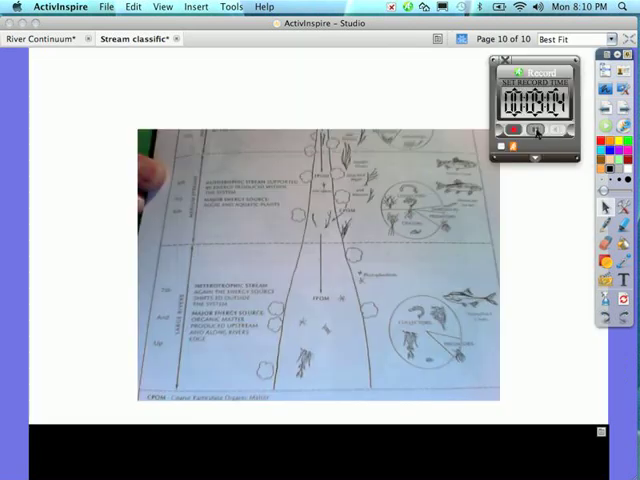
Step: Jump to page 10's scanned river continuum diagram of collectors, predators and FPOM
{"action": "left_click", "coordinate": [532, 133]}
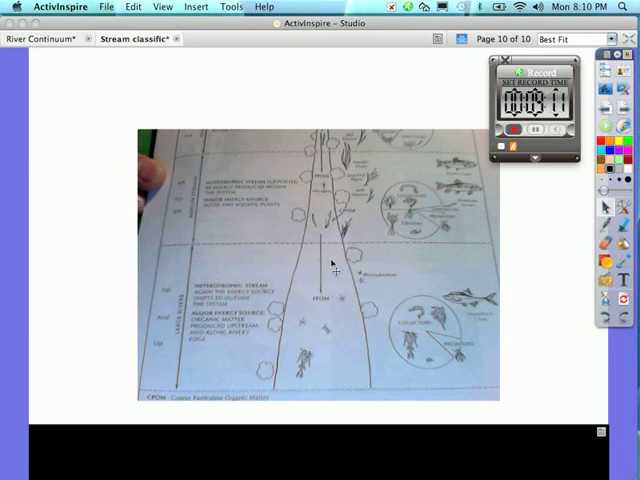
{"action": "mouse_move", "coordinate": [278, 361]}
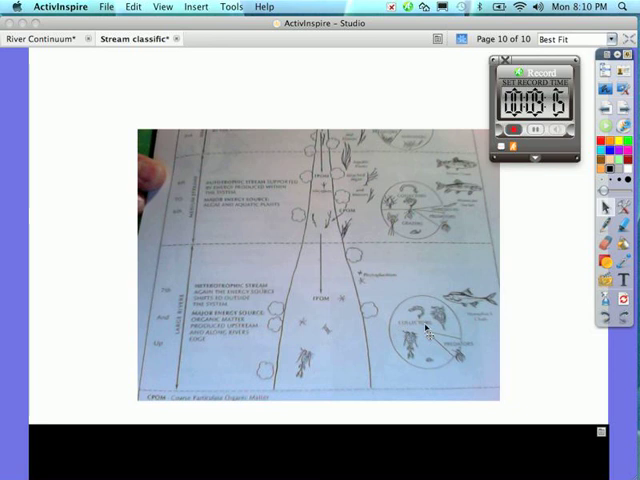
{"action": "mouse_move", "coordinate": [455, 356]}
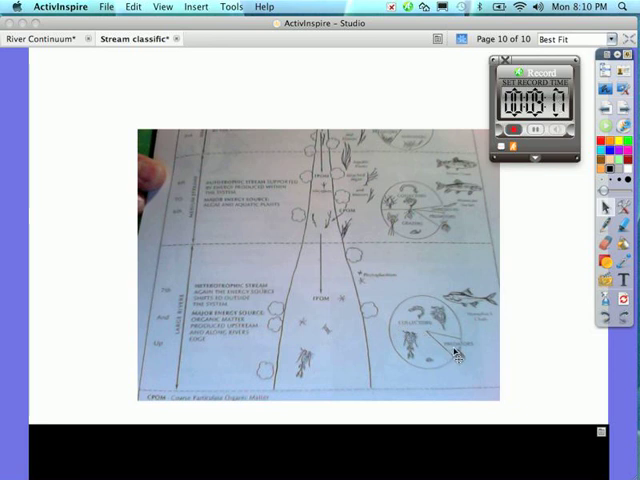
{"action": "mouse_move", "coordinate": [440, 212]}
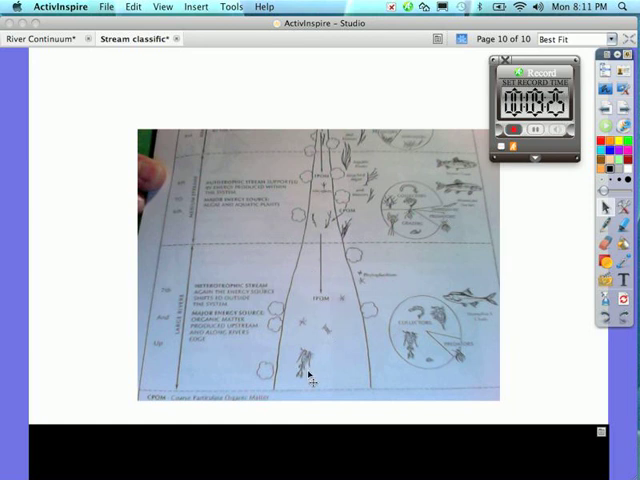
{"action": "mouse_move", "coordinate": [308, 352]}
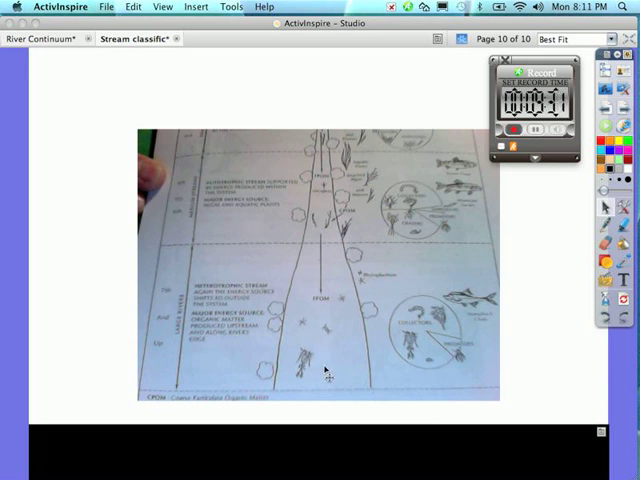
{"action": "mouse_move", "coordinate": [377, 372]}
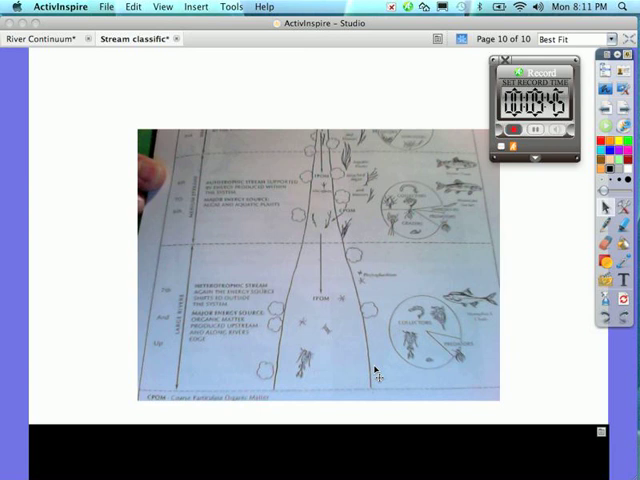
{"action": "mouse_move", "coordinate": [375, 402]}
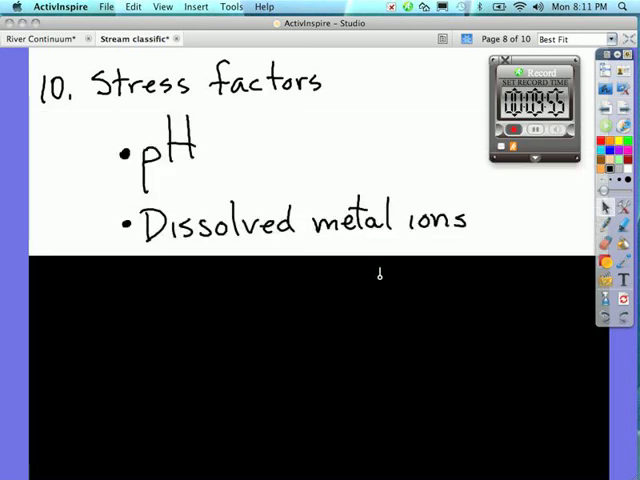
Step: Uncover the stress factors on page 8: pH, dissolved metal ions and temperature
{"action": "type", "text": "Temperature"}
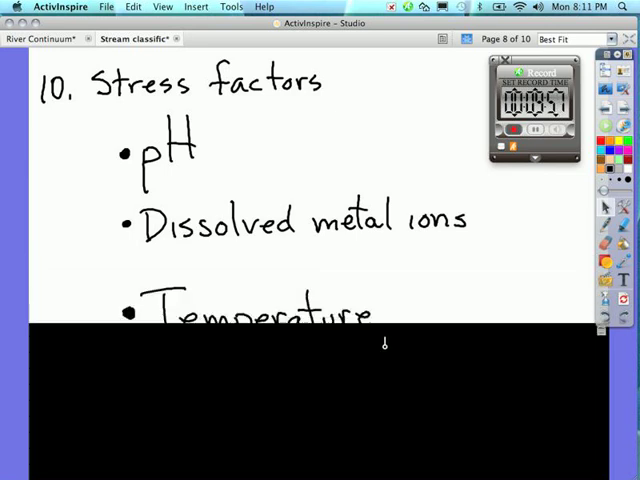